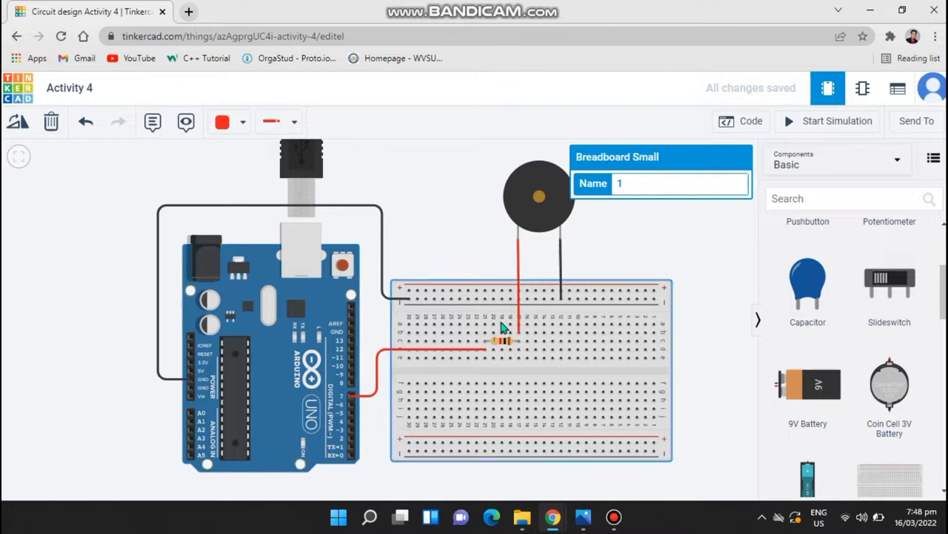
- Check the resistor's properties, then show the Barney Song C++ code and focus near its title comment
click(504, 338)
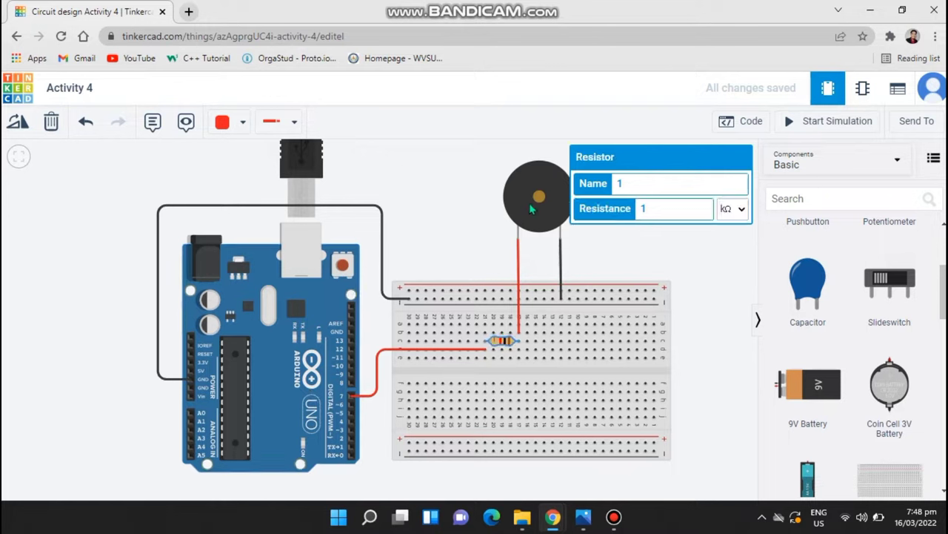
click(536, 196)
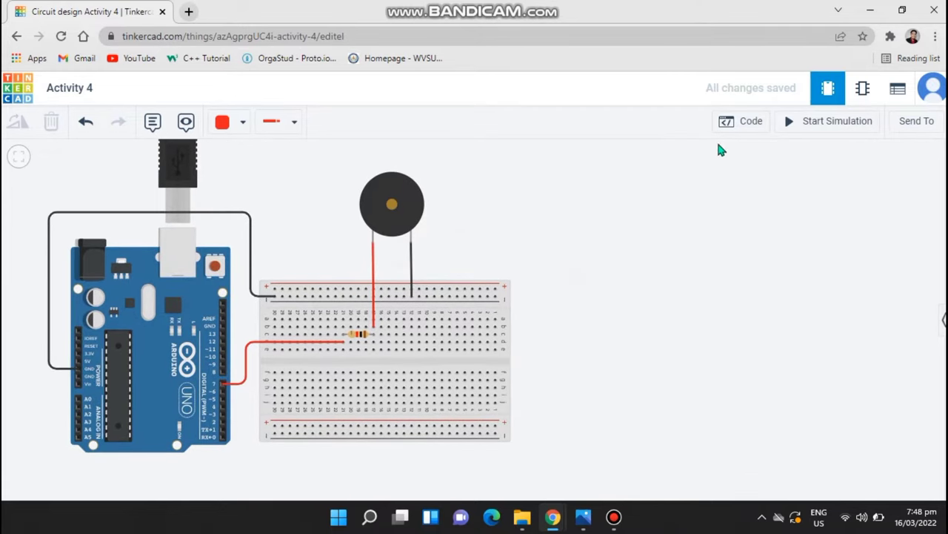
click(741, 121)
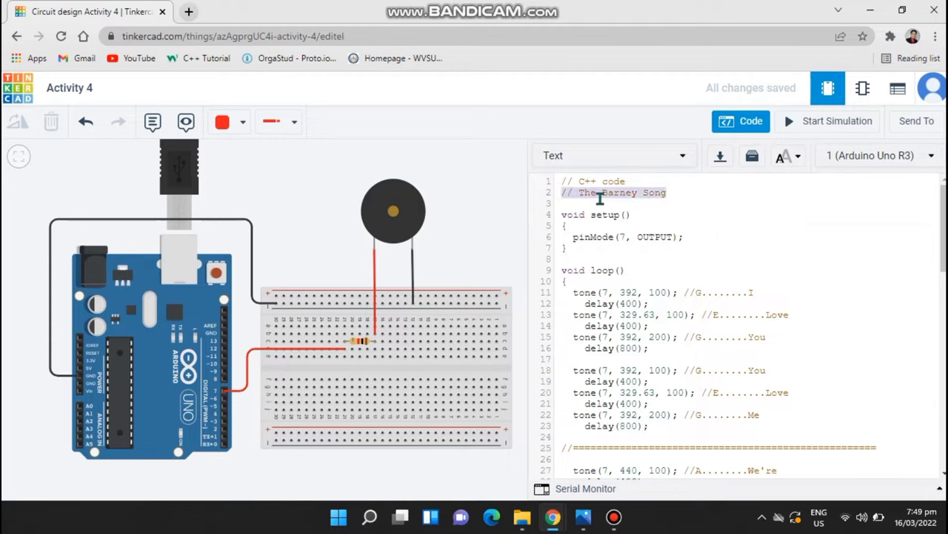
click(680, 200)
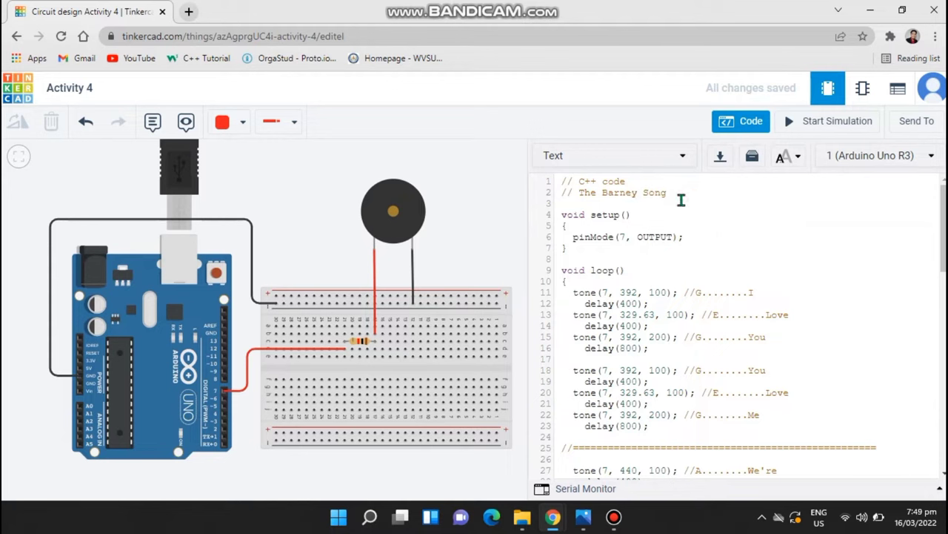
mouse_move(615, 432)
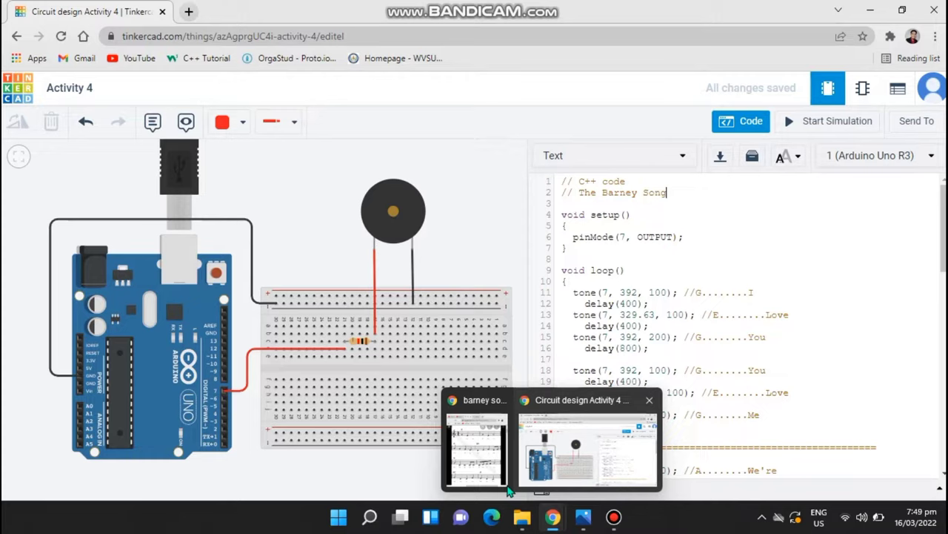
click(482, 448)
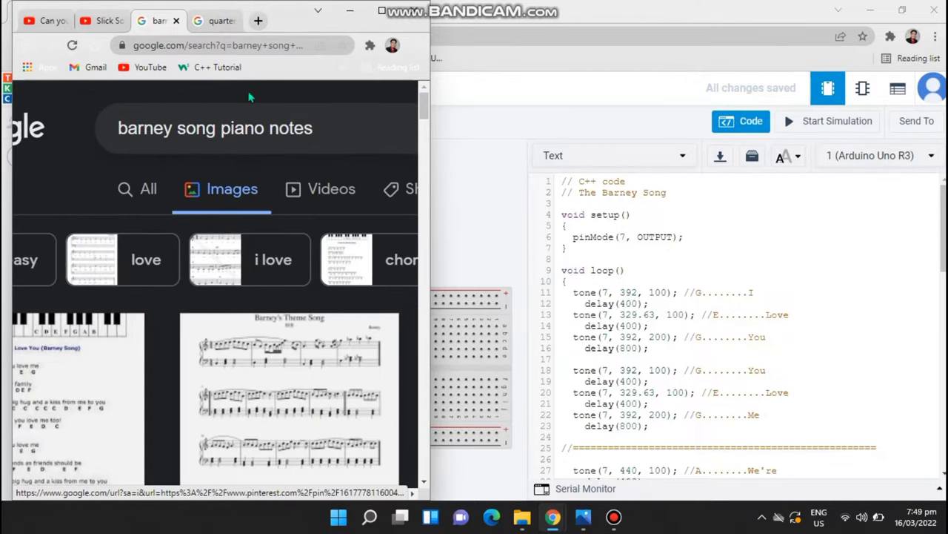
mouse_move(226, 504)
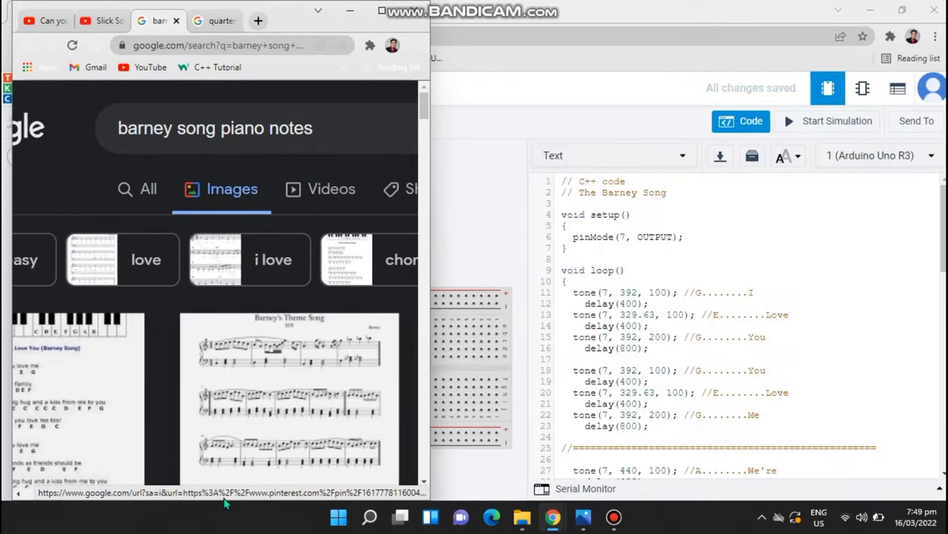
mouse_move(435, 473)
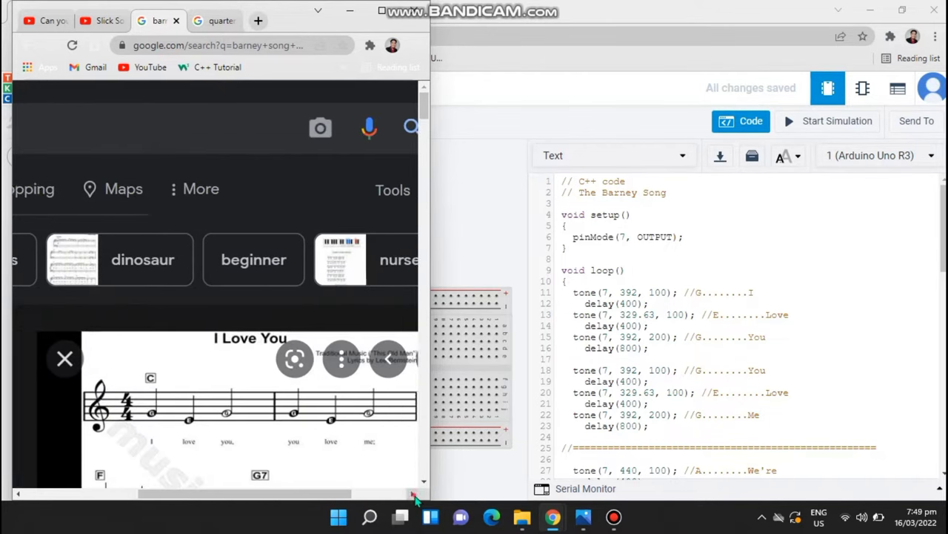
scroll(down, 3)
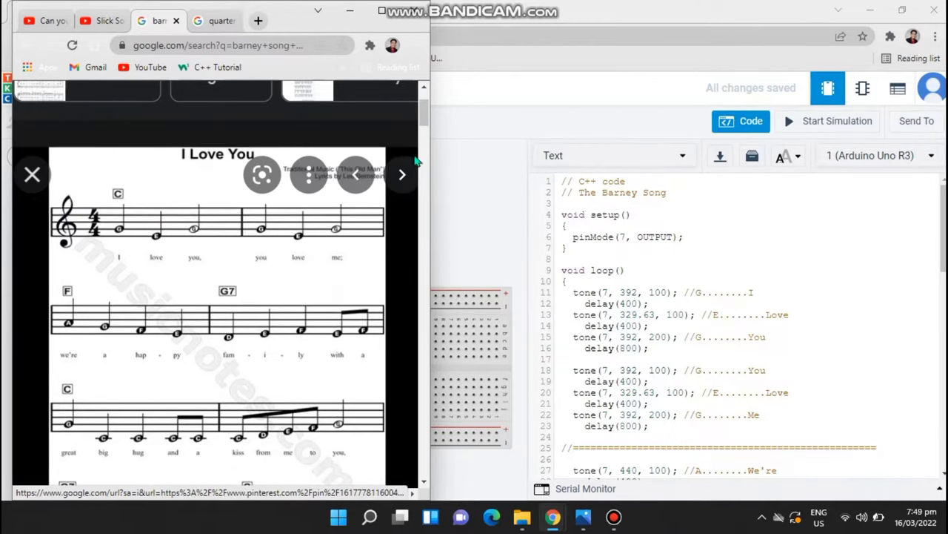
mouse_move(119, 196)
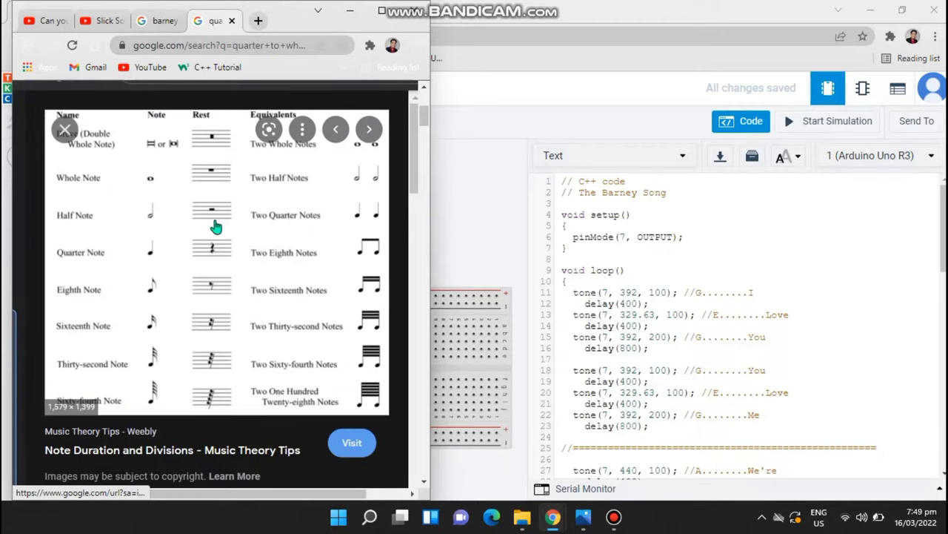
mouse_move(379, 369)
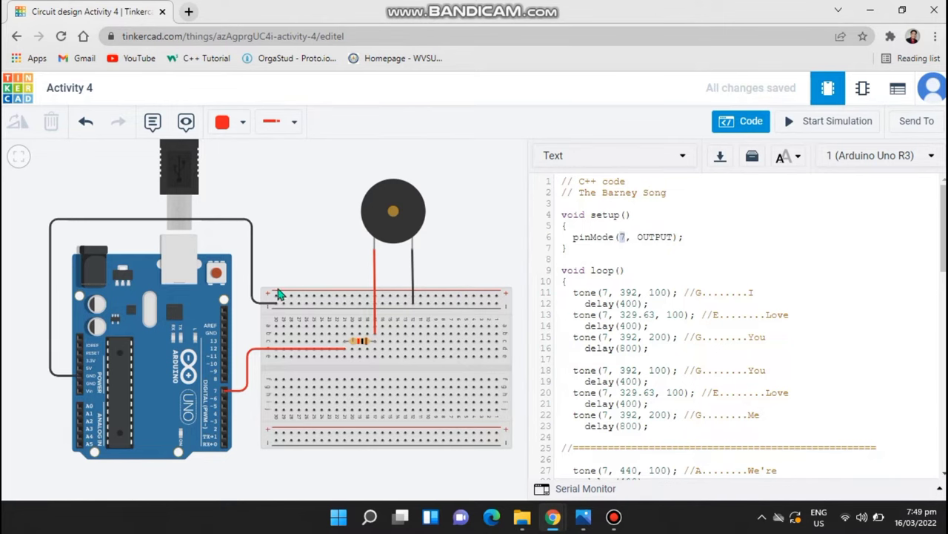
- Arrange the I Love You sheet music beside the Barney Song code window
click(741, 122)
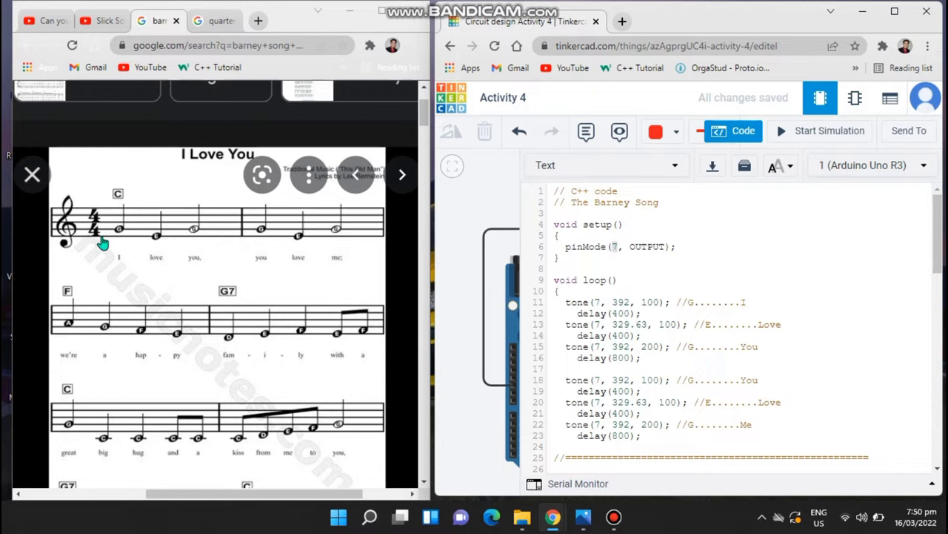
mouse_move(452, 231)
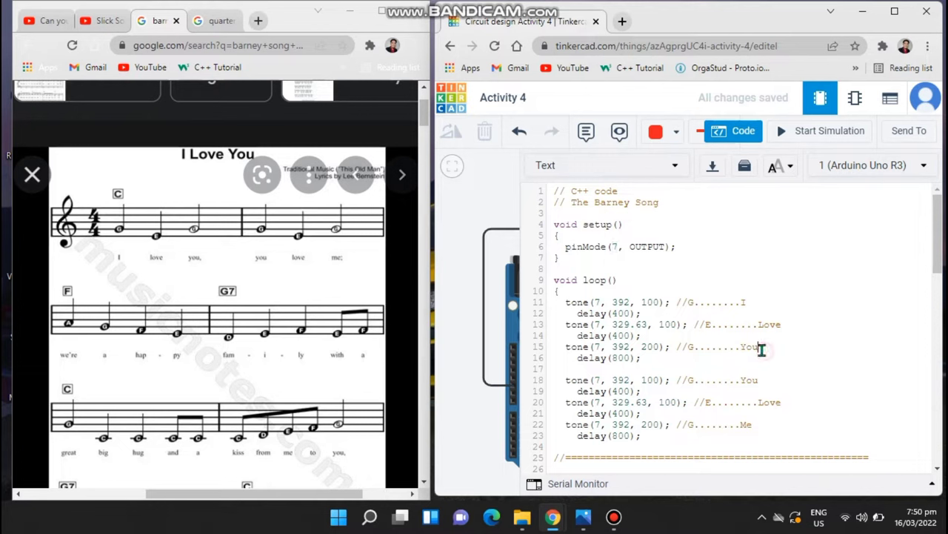
- Show note.png, the Table of Musical Frequencies, over the sheet music and code
click(599, 302)
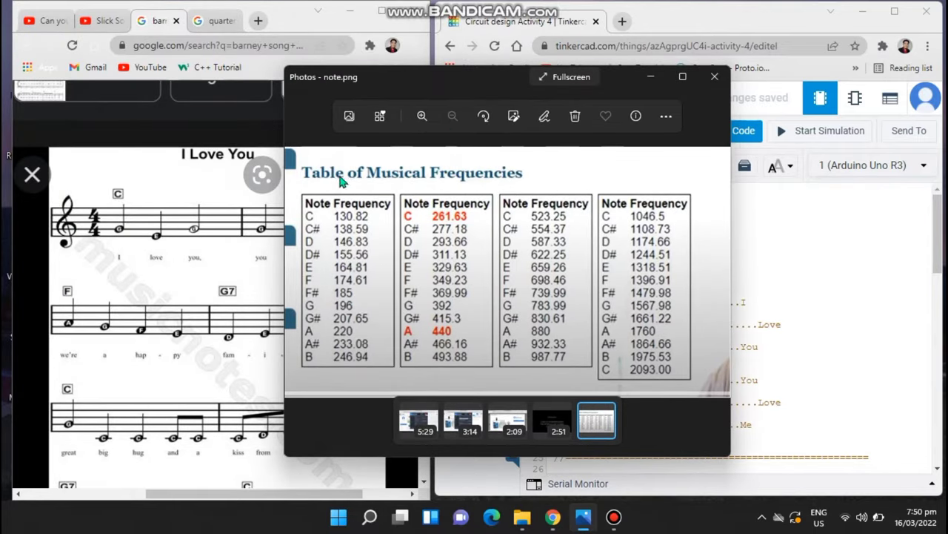
mouse_move(534, 190)
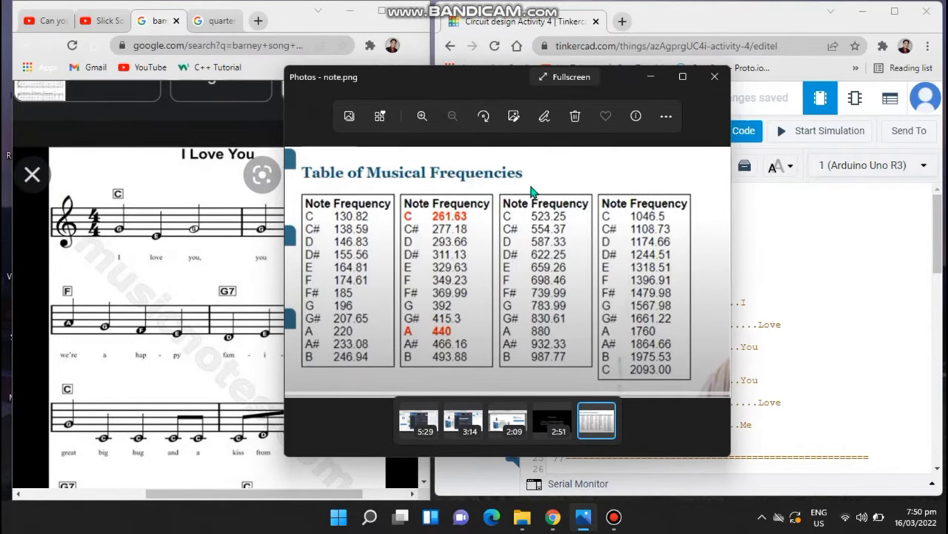
mouse_move(468, 182)
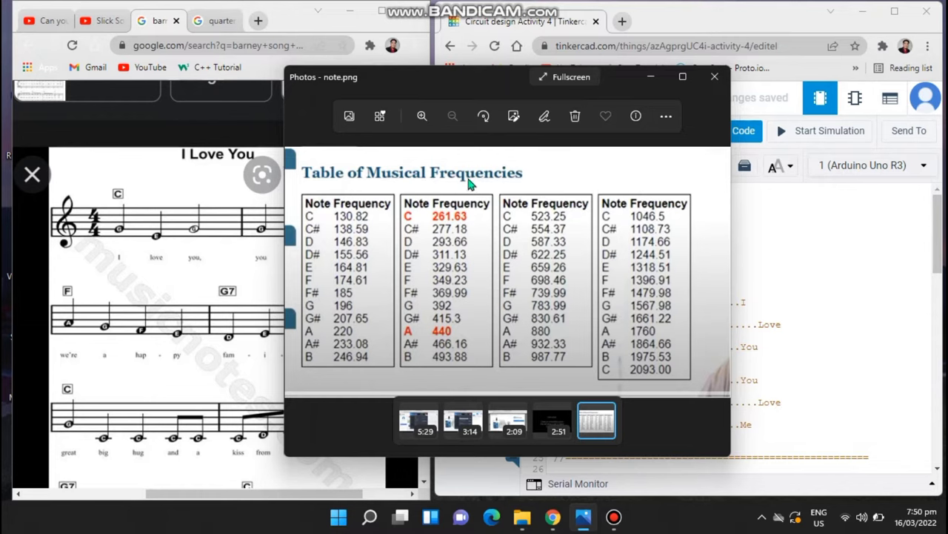
mouse_move(500, 86)
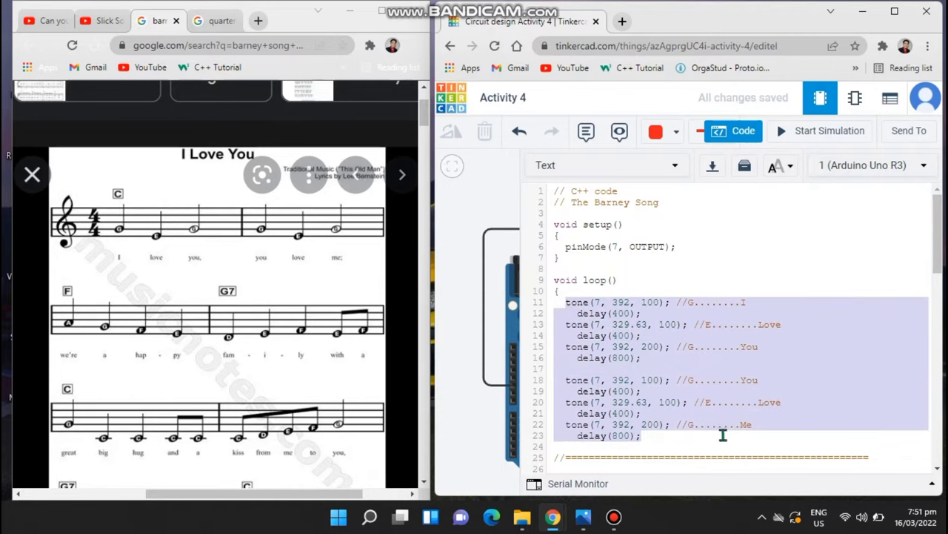
scroll(down, 3)
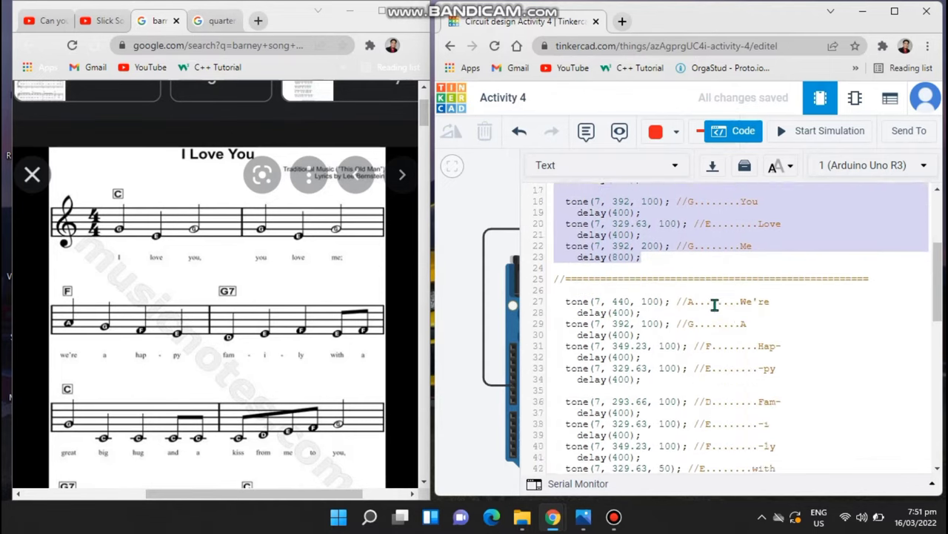
scroll(down, 3)
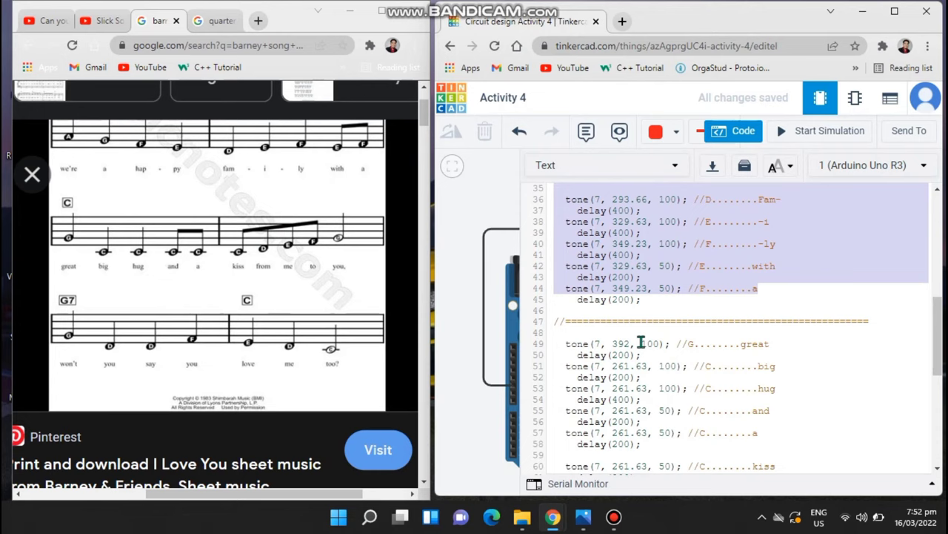
scroll(down, 3)
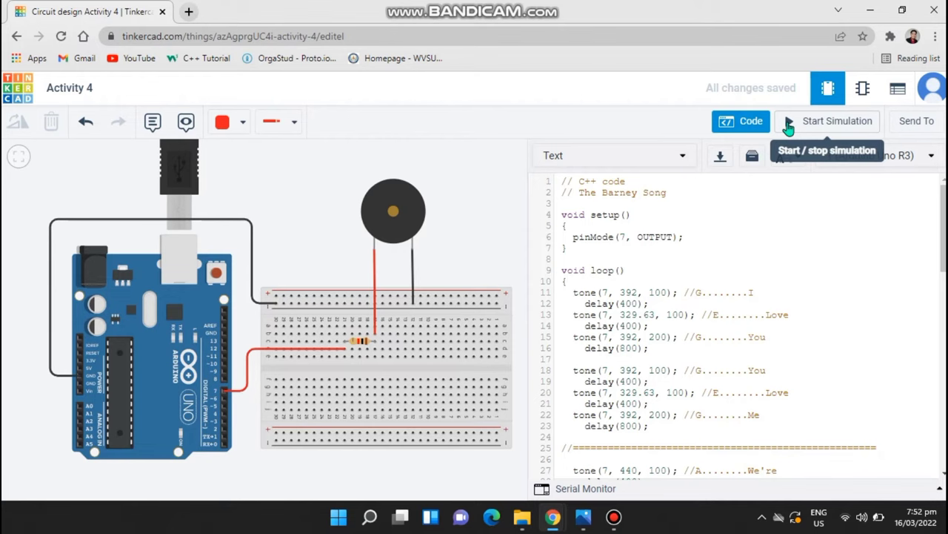
- Run the simulation for about 23 seconds so the piezo plays the song, then stop it
click(827, 122)
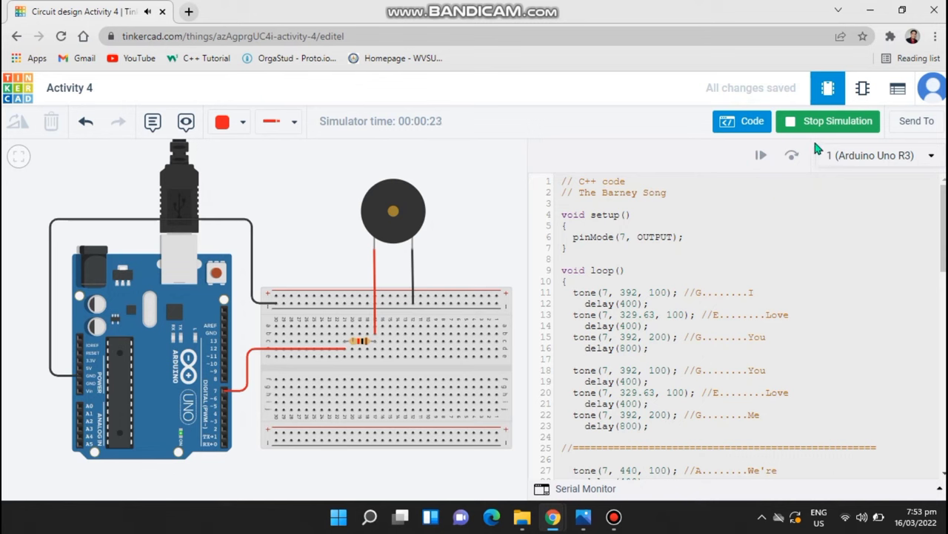
click(827, 122)
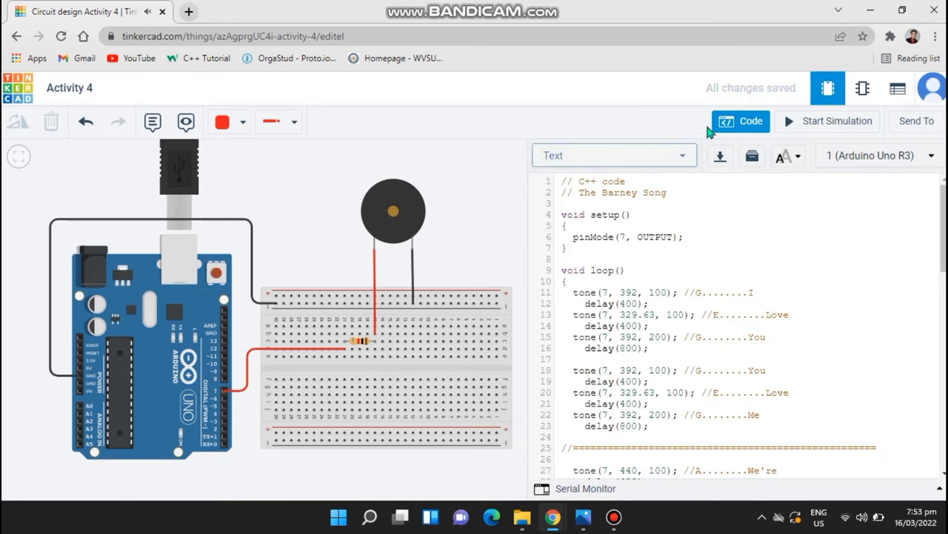
click(741, 122)
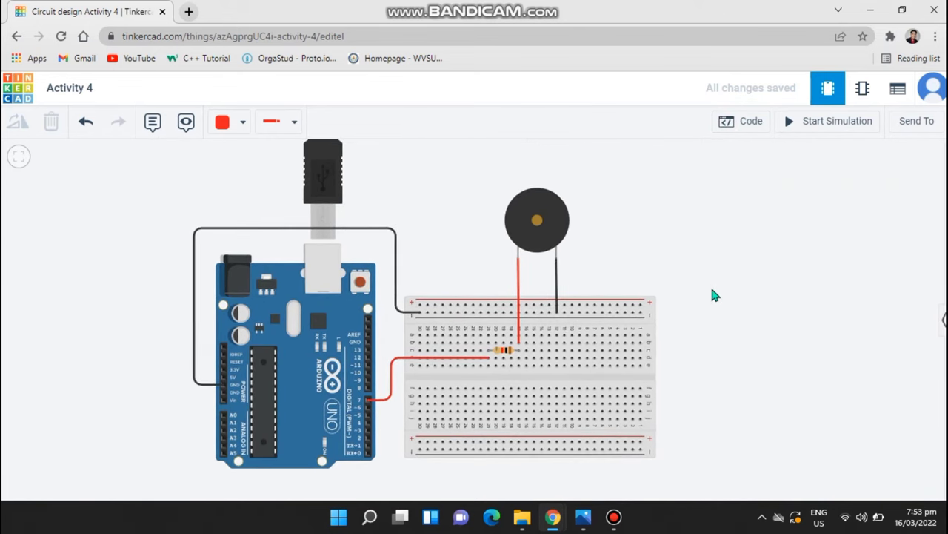
drag(714, 295, 537, 277)
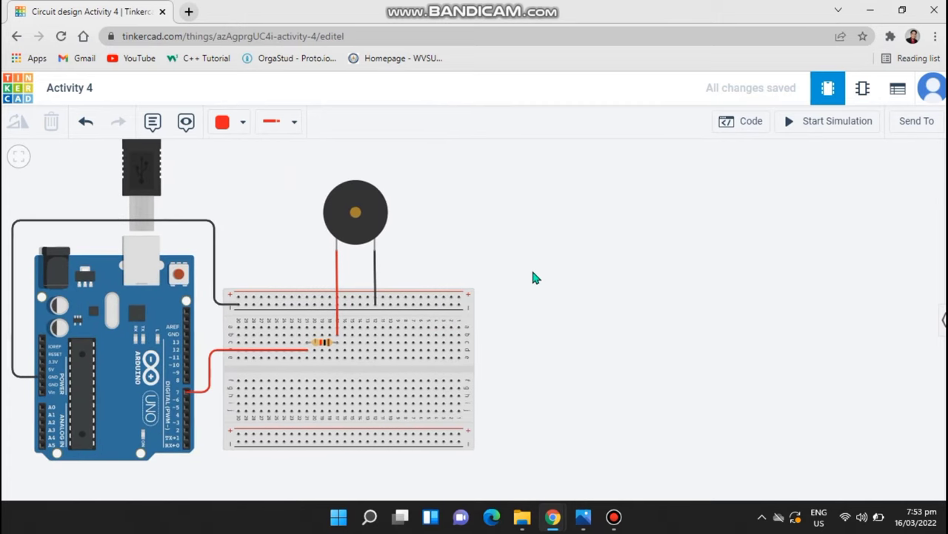
click(741, 122)
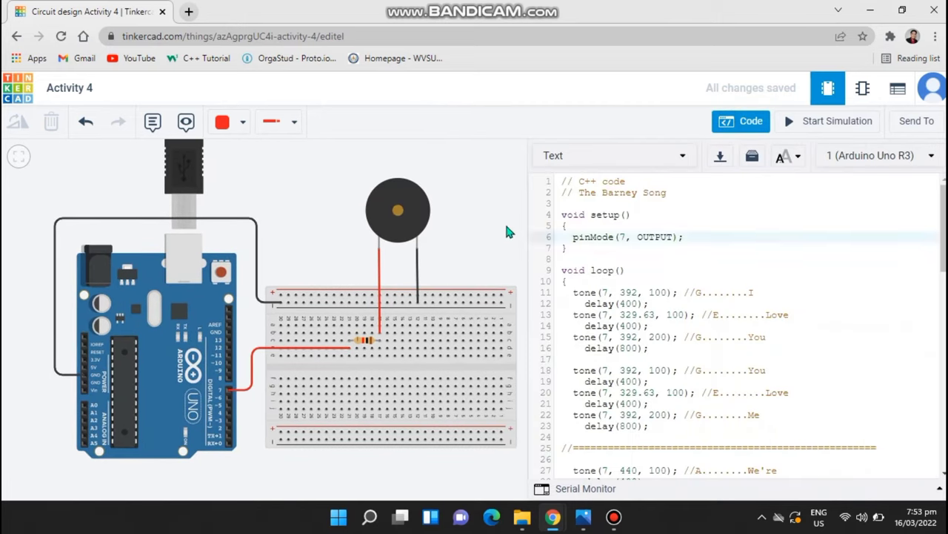
mouse_move(566, 517)
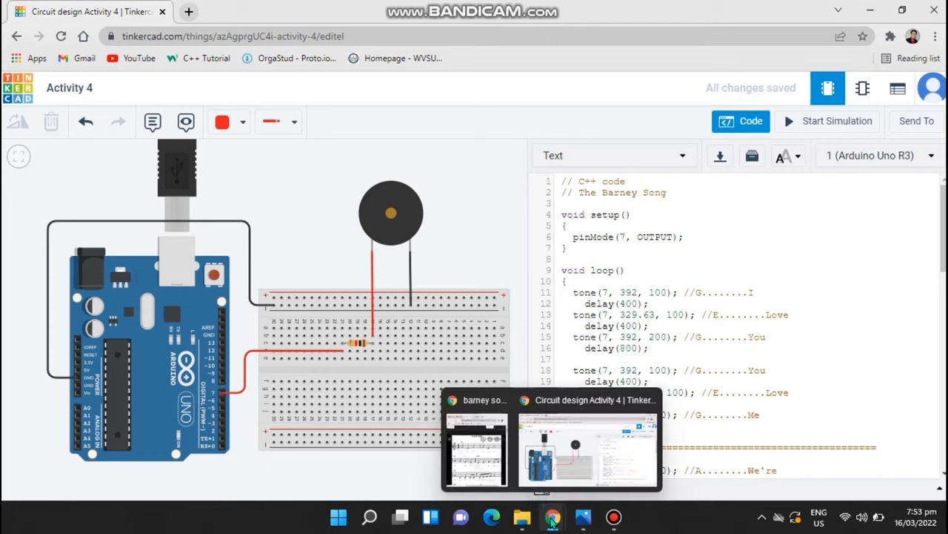